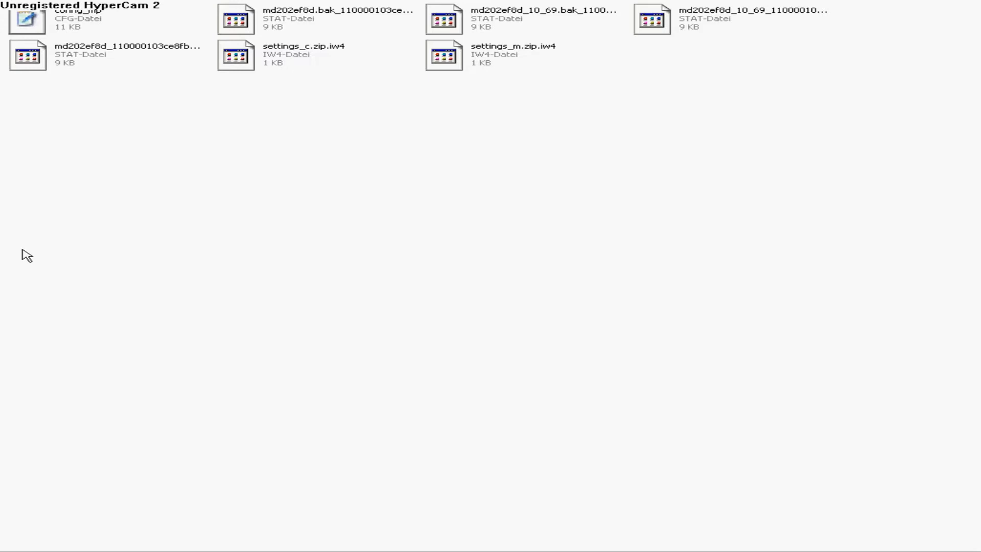
mouse_move(84, 106)
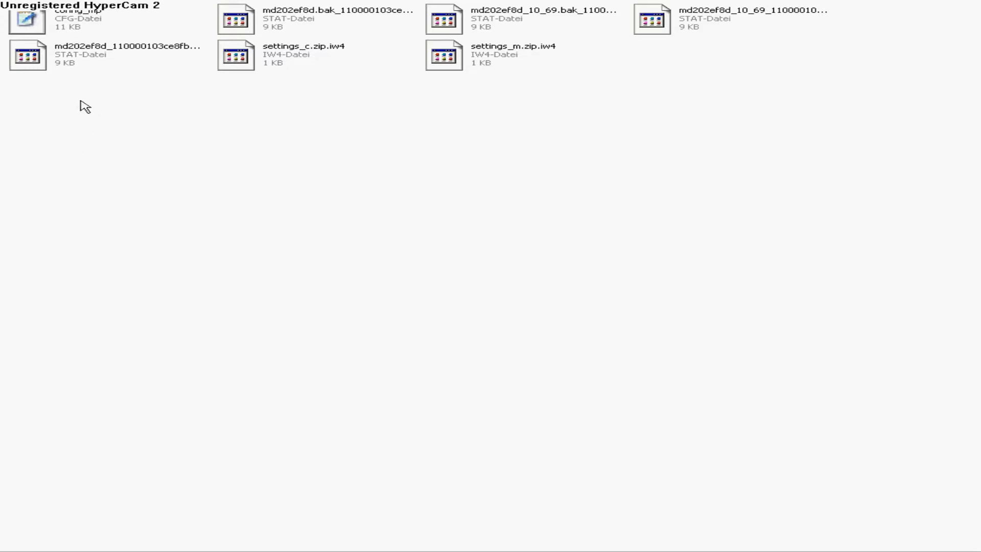
Step: Clear the read-only (Schreibgeschützt) attribute in config_mp's properties
right_click(26, 19)
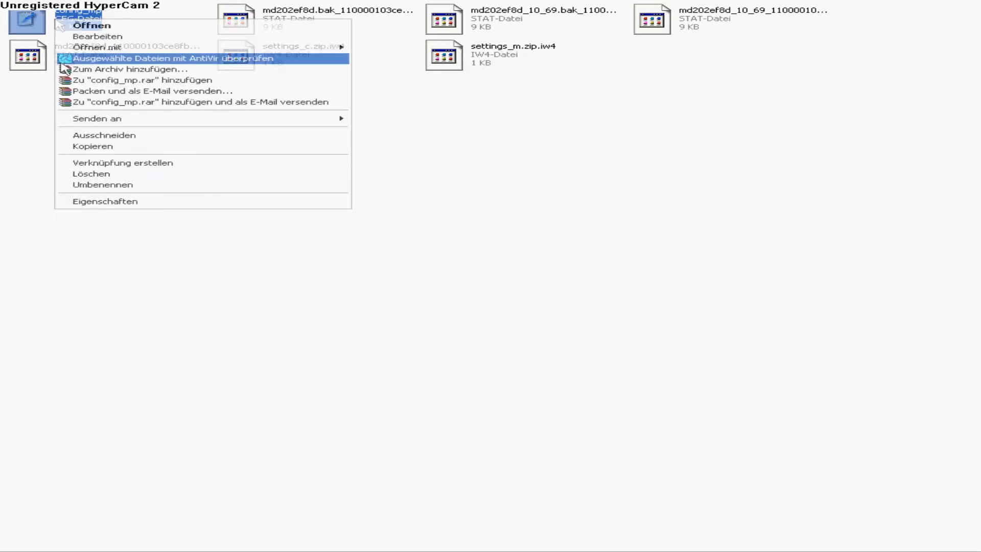
left_click(105, 201)
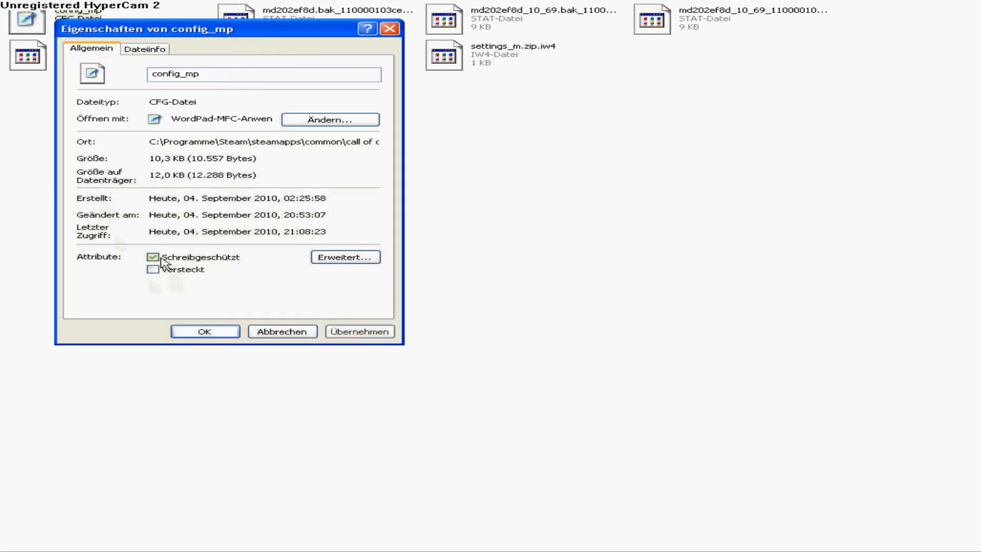
left_click(204, 331)
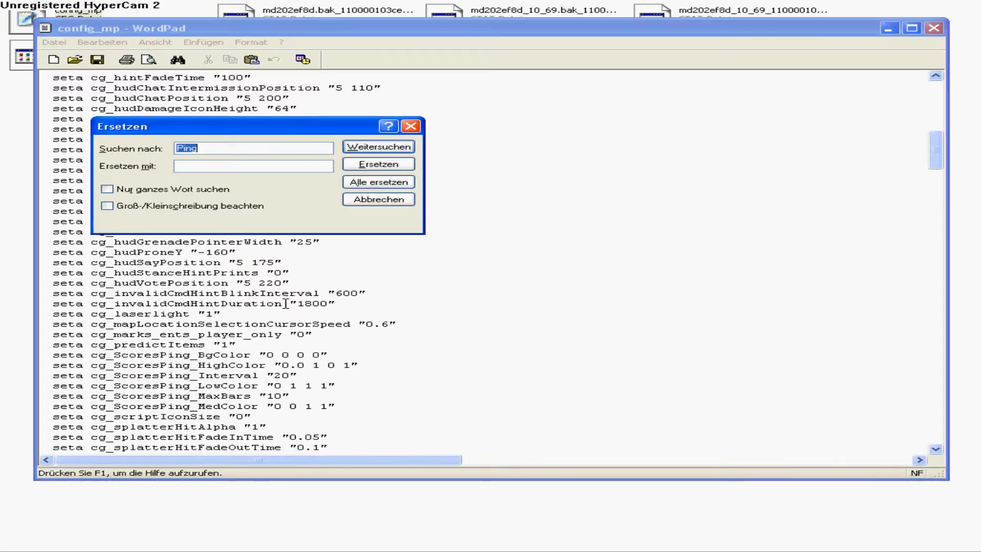
Step: Find the next 'Ping' match, reaching the cg_ScoresPing settings, then close the Ersetzen dialog
left_click(377, 147)
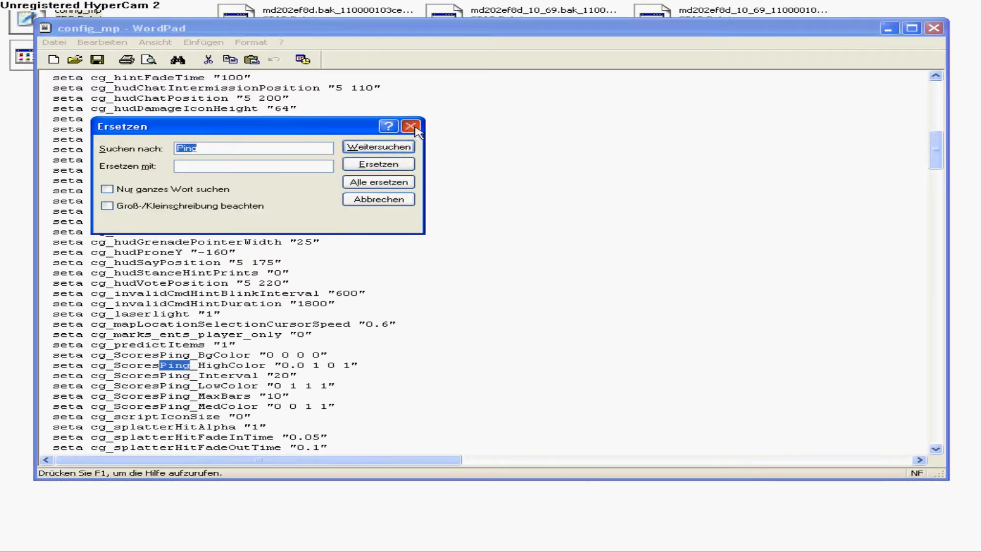
left_click(410, 126)
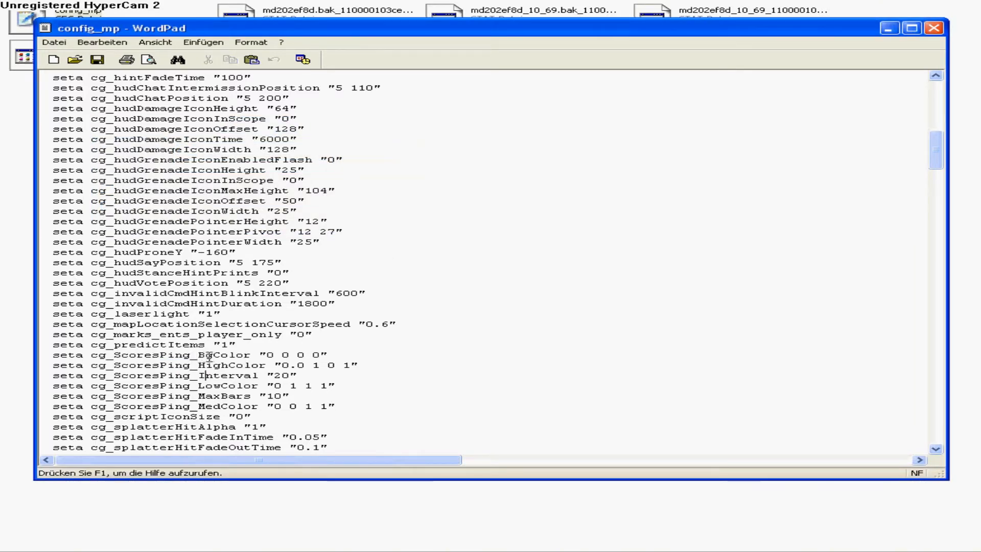
double_click(219, 354)
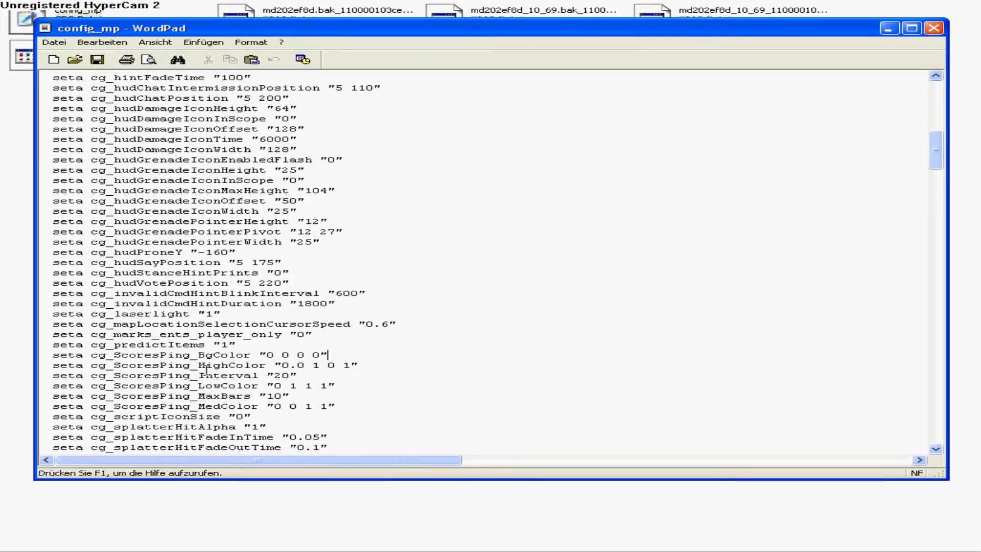
double_click(231, 365)
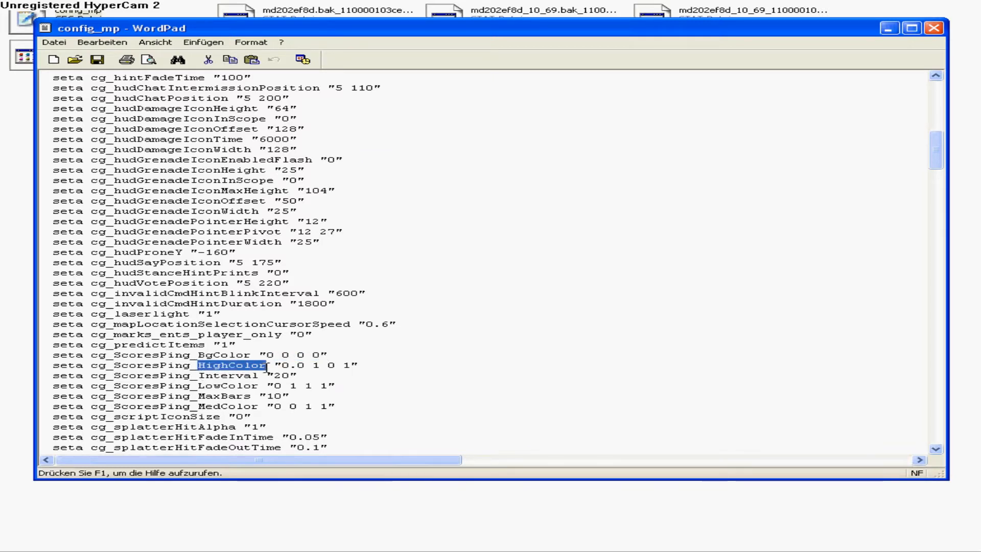
left_click(335, 366)
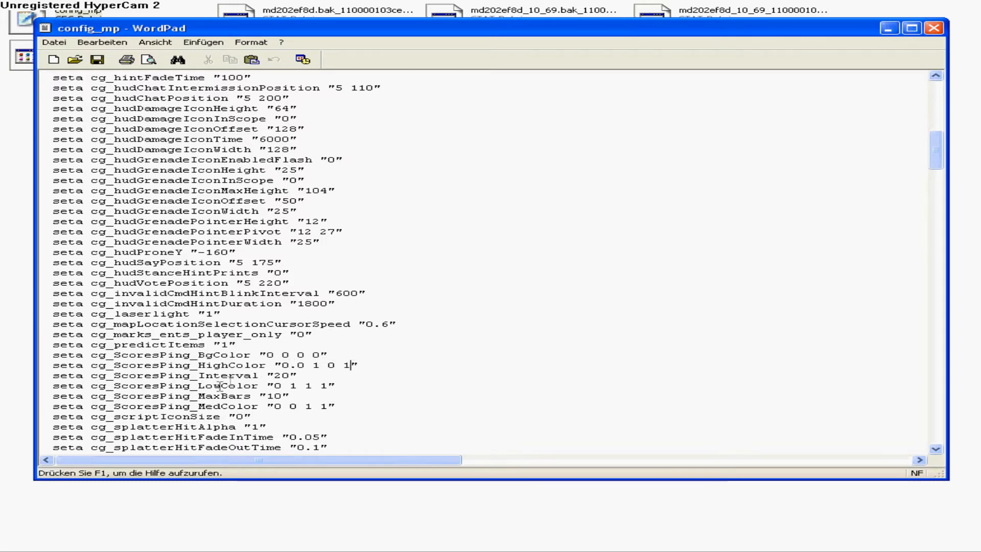
double_click(228, 385)
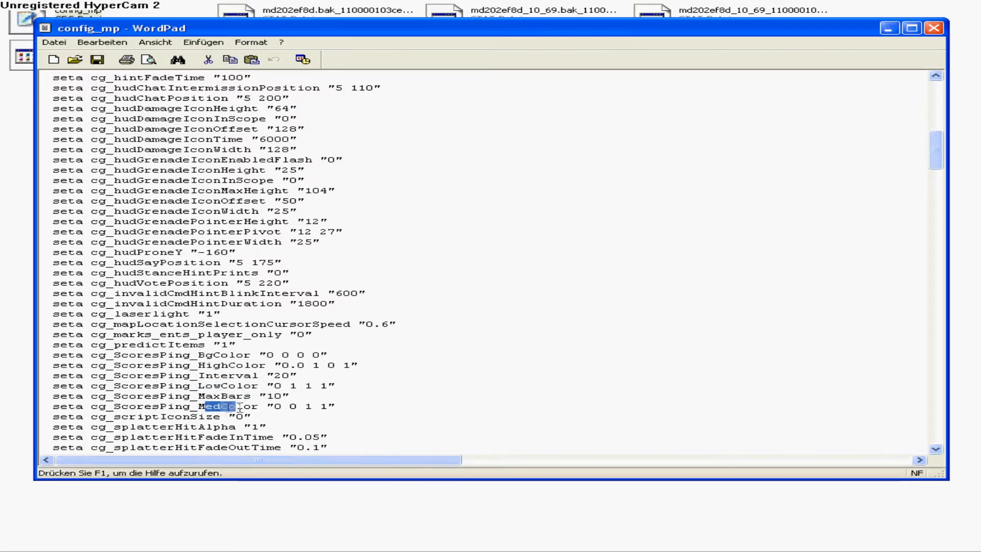
double_click(224, 406)
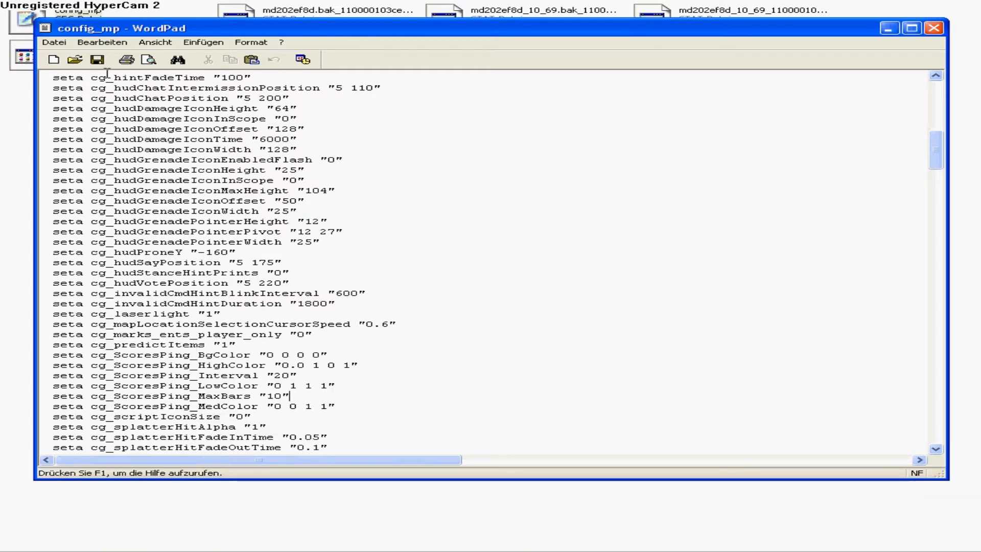
Step: Re-enable Schreibgeschützt on config_mp and confirm with OK
scroll("down", 3)
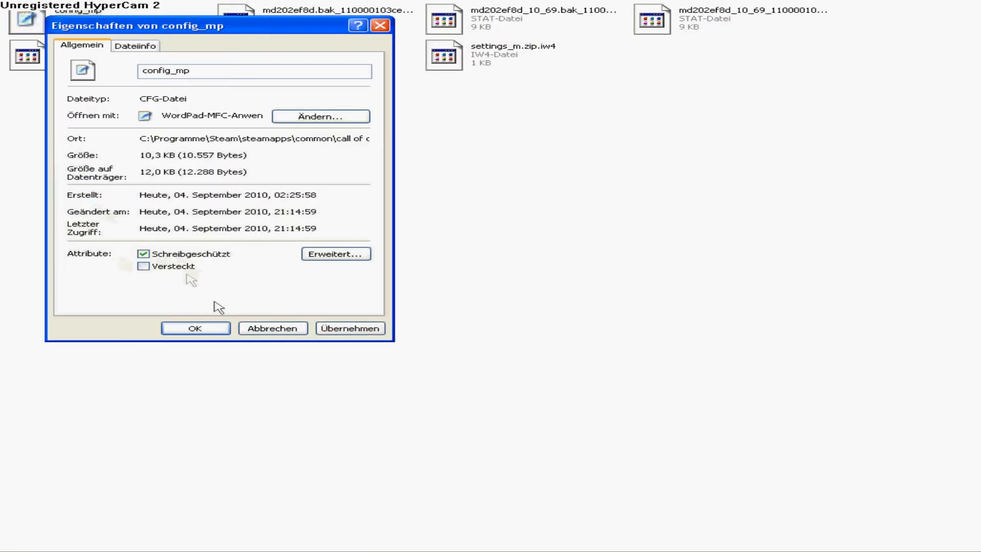
left_click(195, 328)
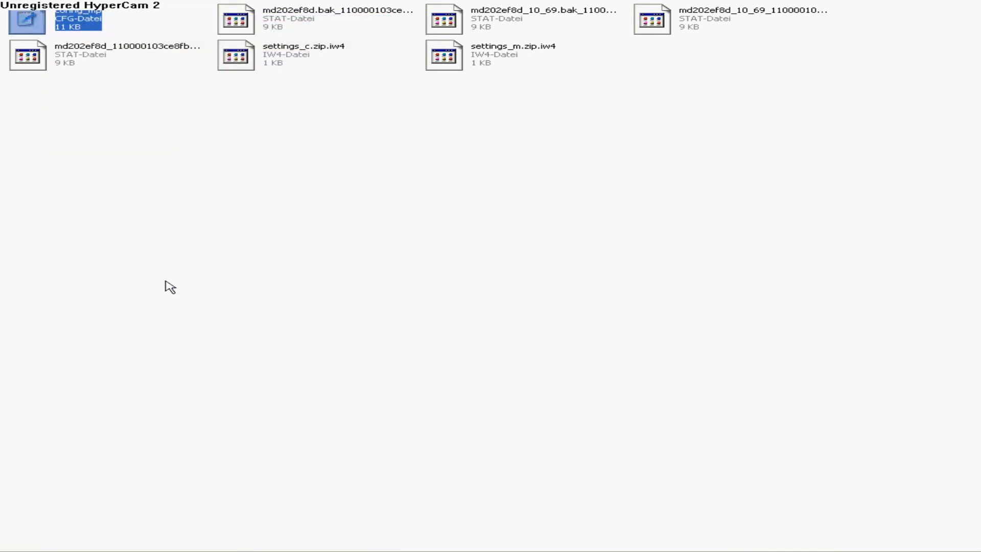
mouse_move(76, 199)
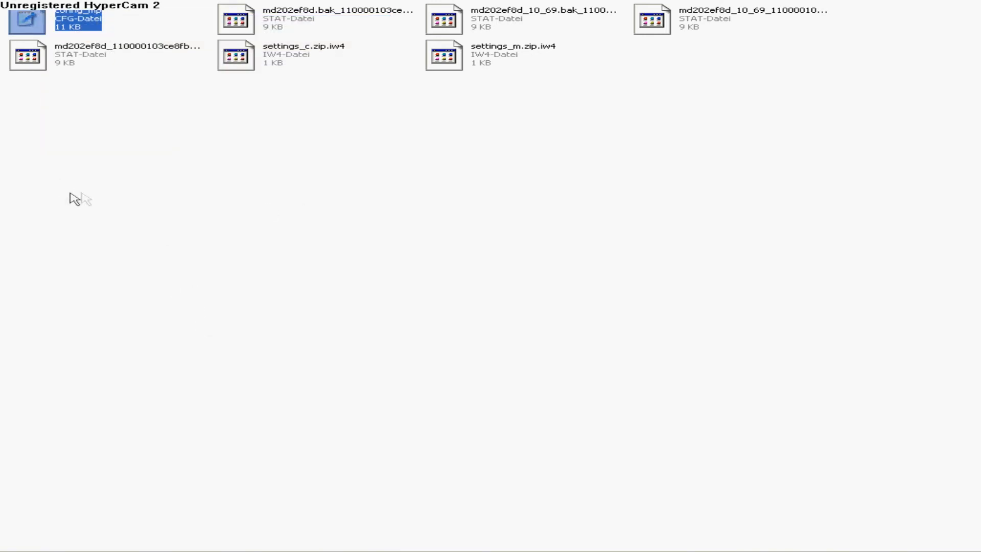
mouse_move(259, 195)
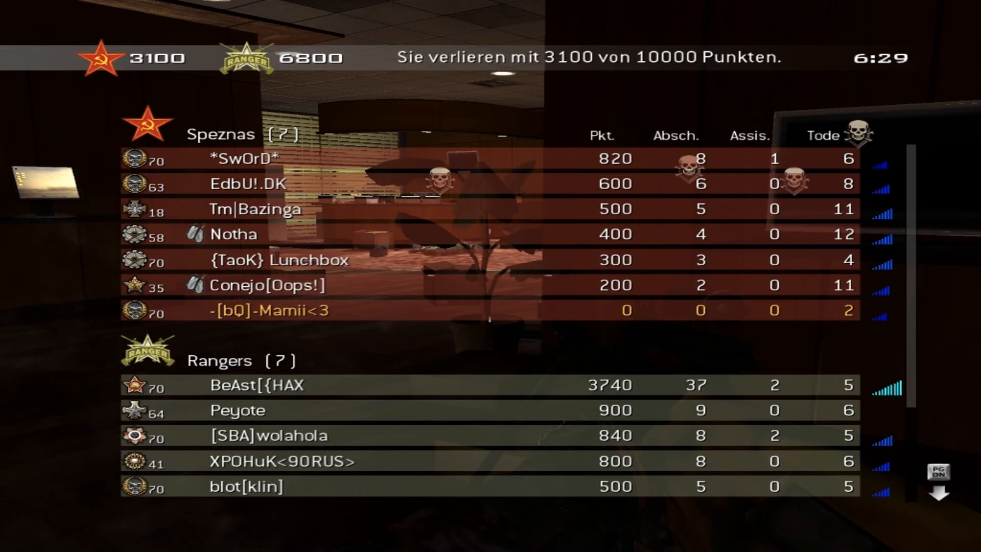
Step: Scroll the Team-Deathmatch scoreboard through the Speznas and Rangers ping bars
scroll("down", 3)
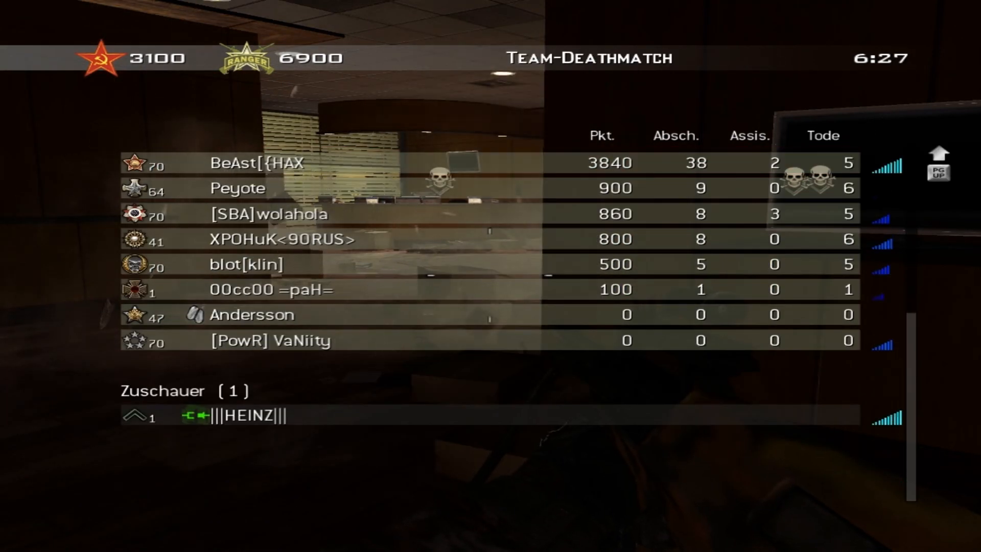
scroll("down", 3)
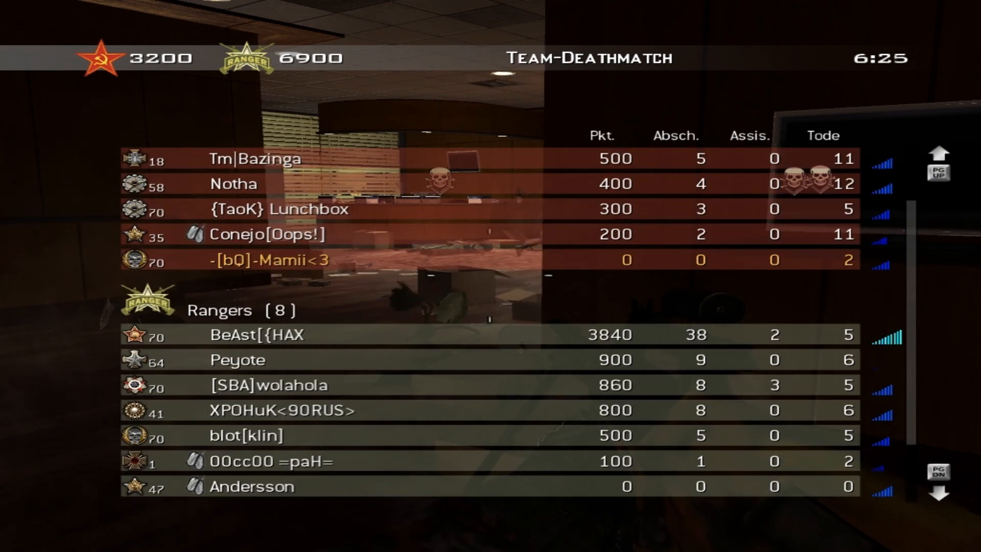